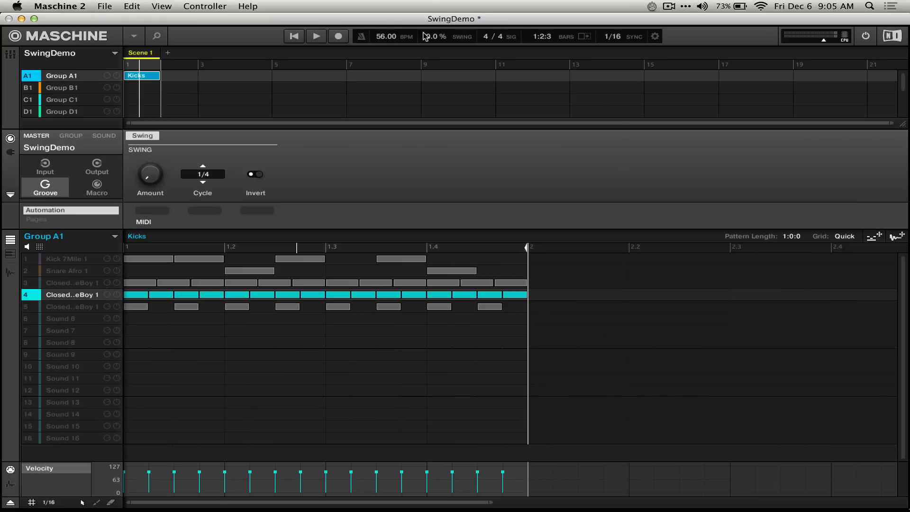
Step: Raise the project swing to 22% and back to 0%, then view the hi-hat sound's swing
left_click_drag(149, 175, 149, 162)
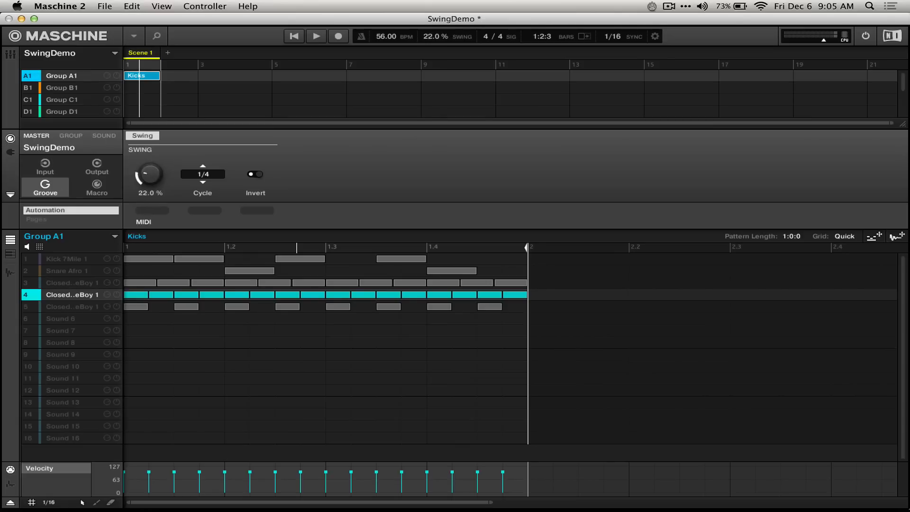
left_click_drag(149, 174, 149, 186)
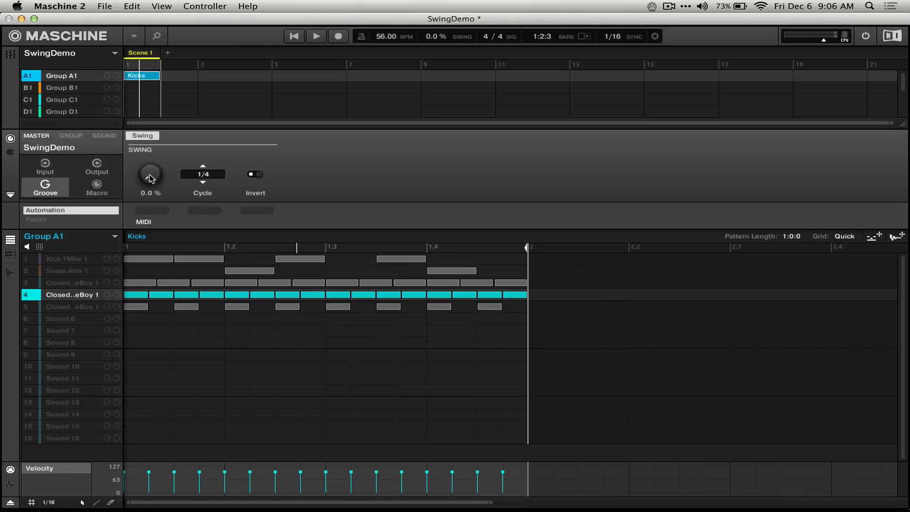
left_click(72, 136)
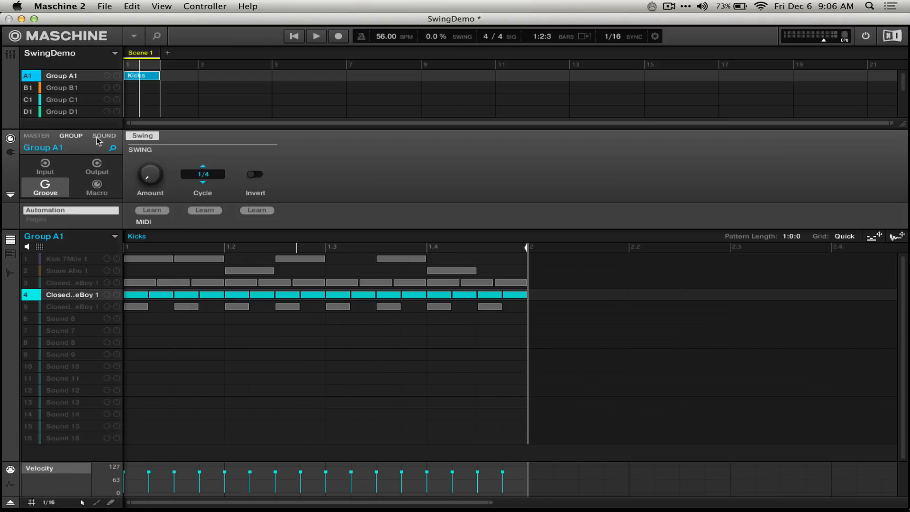
left_click(104, 135)
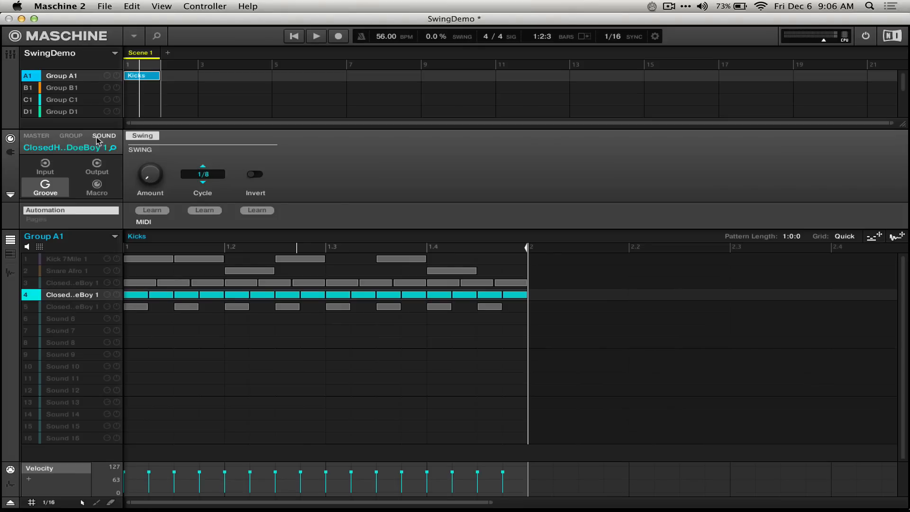
mouse_move(177, 154)
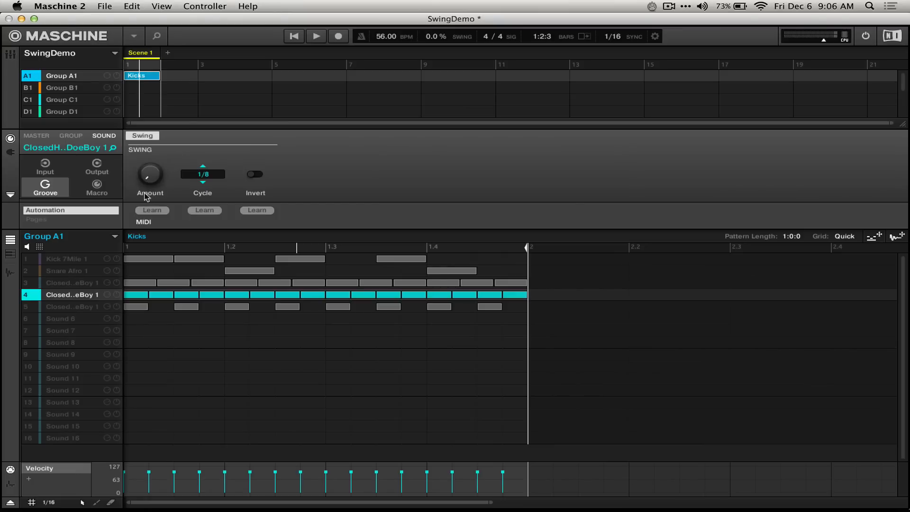
mouse_move(189, 175)
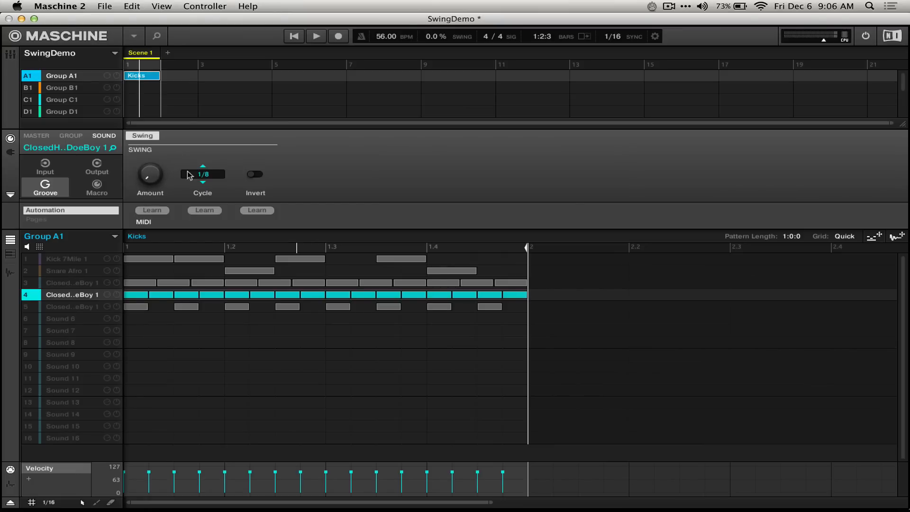
mouse_move(255, 178)
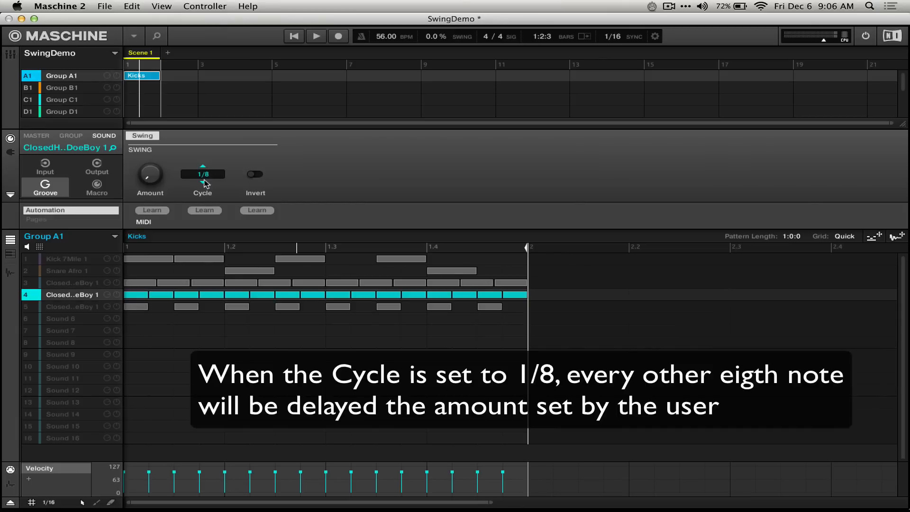
mouse_move(196, 185)
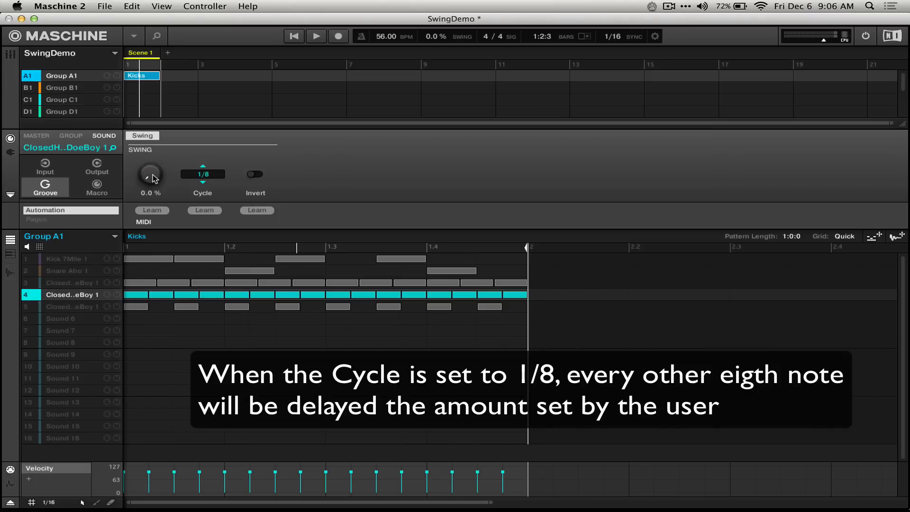
Step: Audition the hi-hat swing at 33% and 15% during playback, returning it to zero
left_click(316, 36)
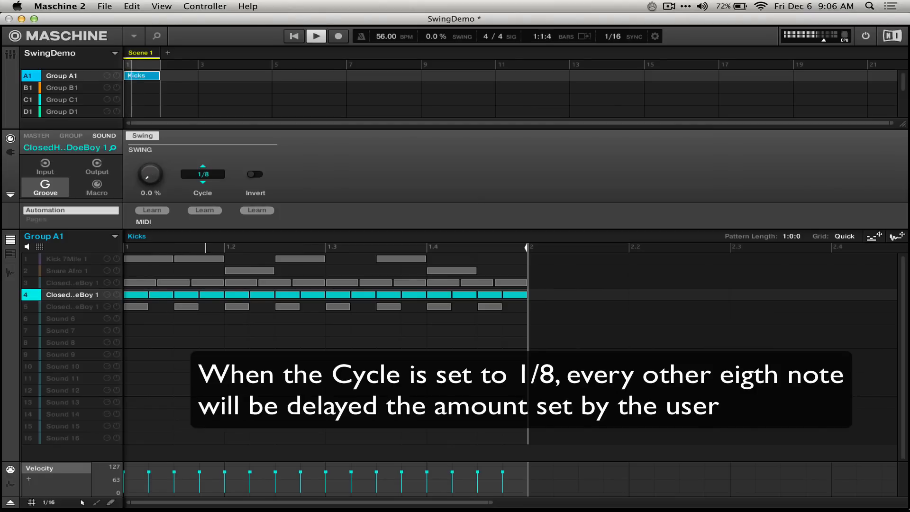
left_click_drag(149, 175, 149, 151)
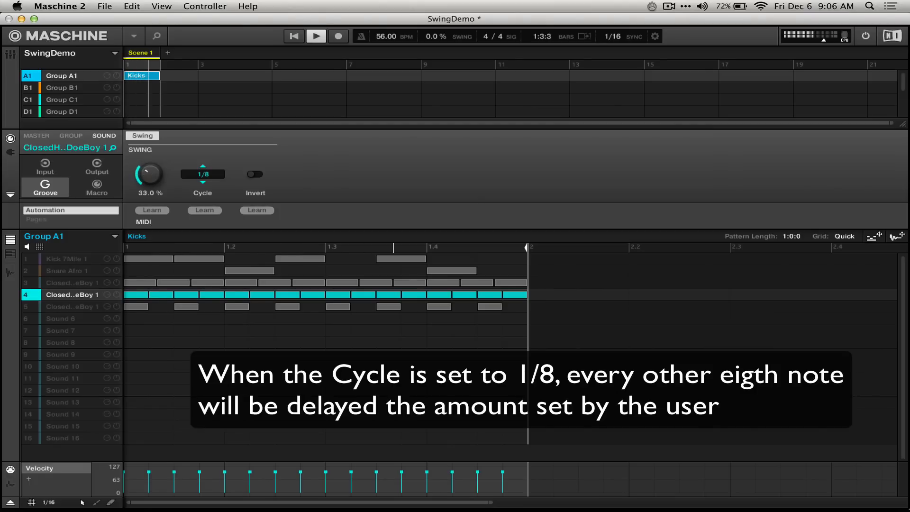
left_click_drag(148, 173, 149, 186)
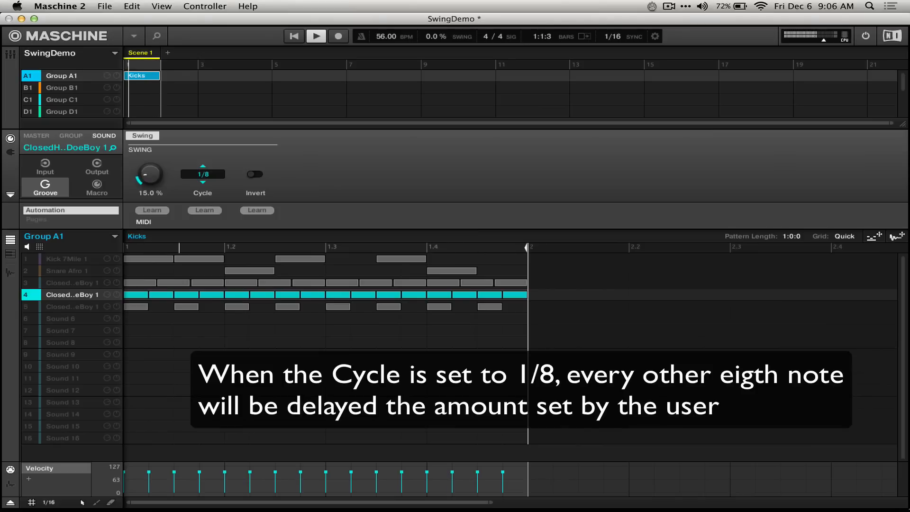
left_click_drag(149, 175, 149, 151)
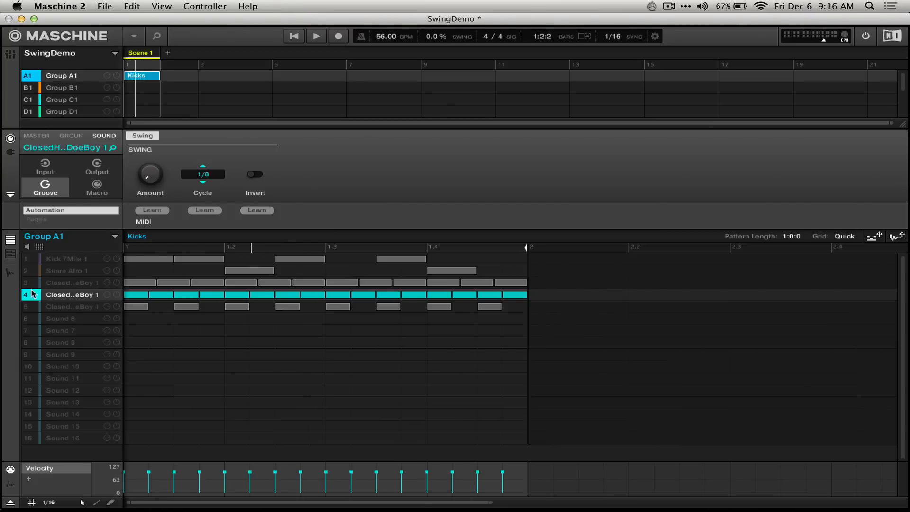
Step: Focus the Kick 7Mile 1 sound and toggle pattern playback
left_click(66, 258)
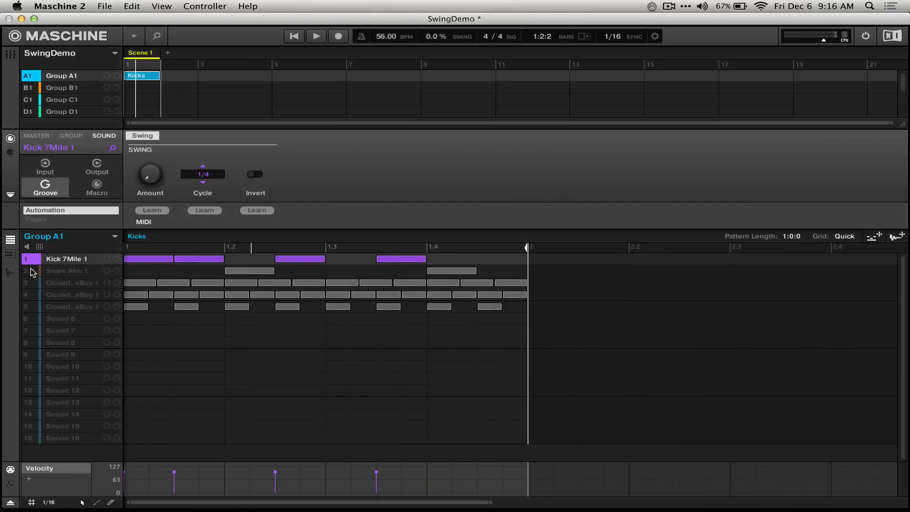
left_click(66, 270)
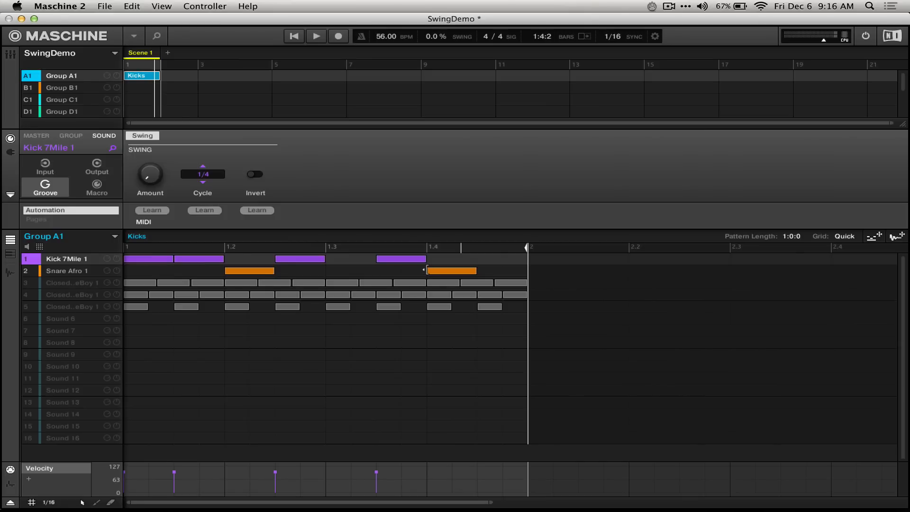
left_click(316, 36)
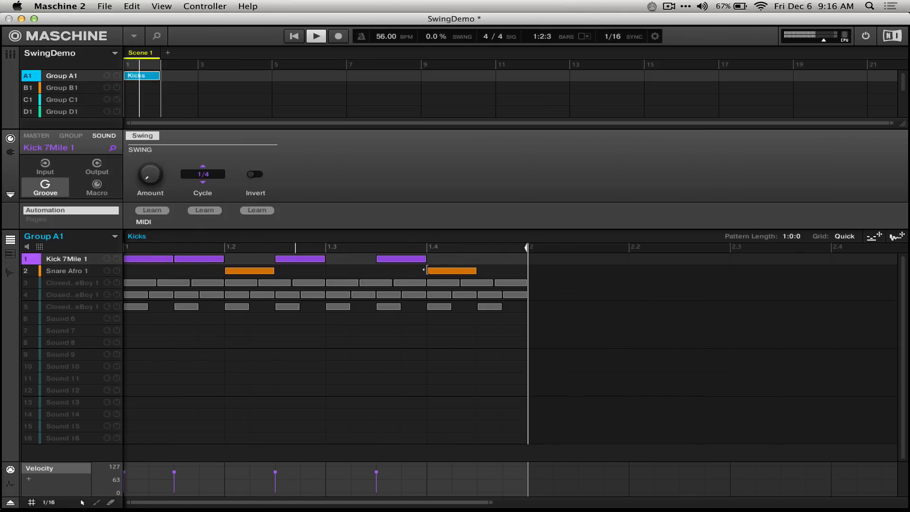
left_click(316, 36)
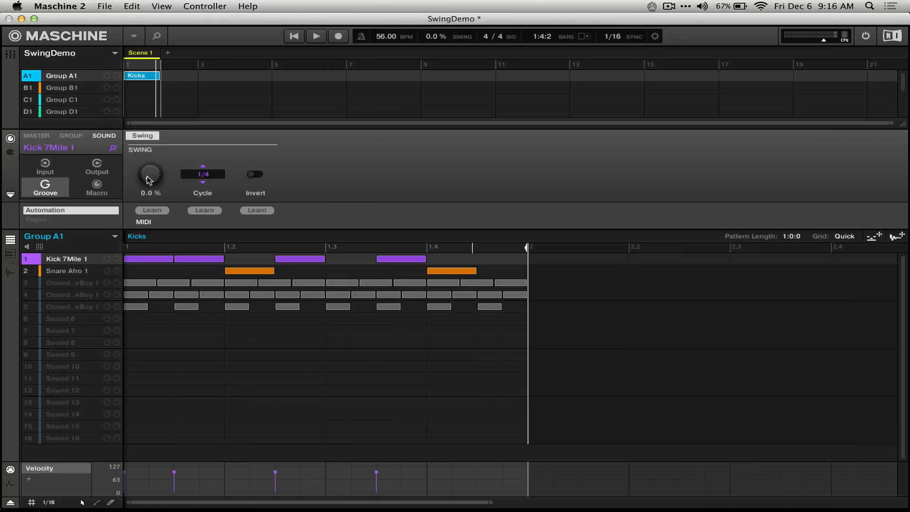
Step: Raise the kick's own swing amount above zero on its 1/4 cycle while playing
left_click_drag(150, 174, 149, 162)
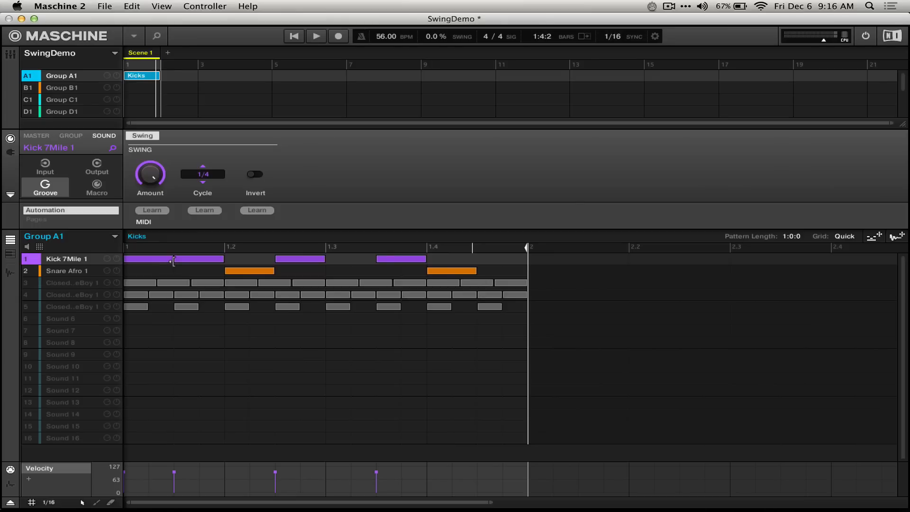
left_click(315, 36)
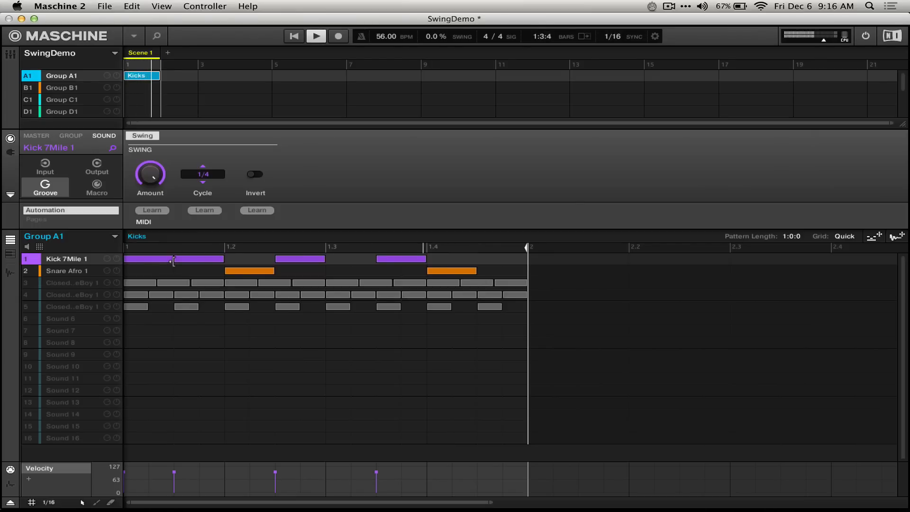
left_click_drag(150, 175, 150, 162)
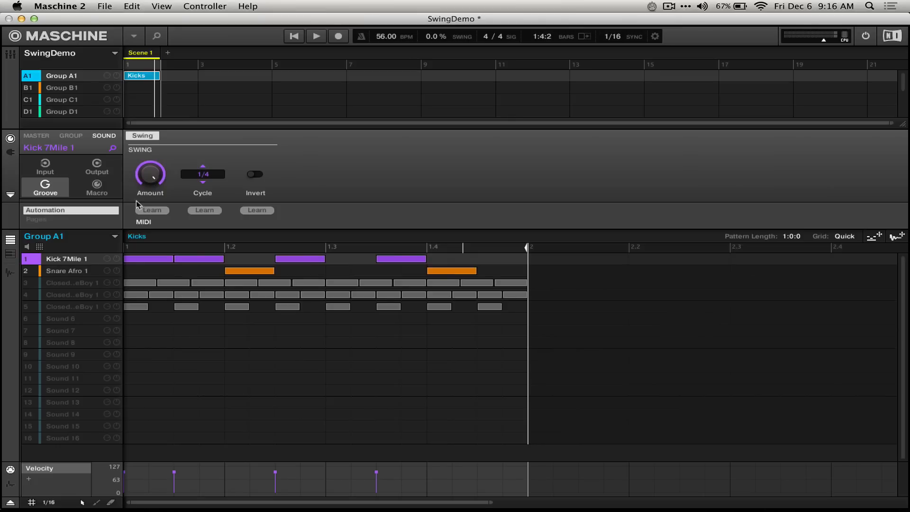
mouse_move(62, 271)
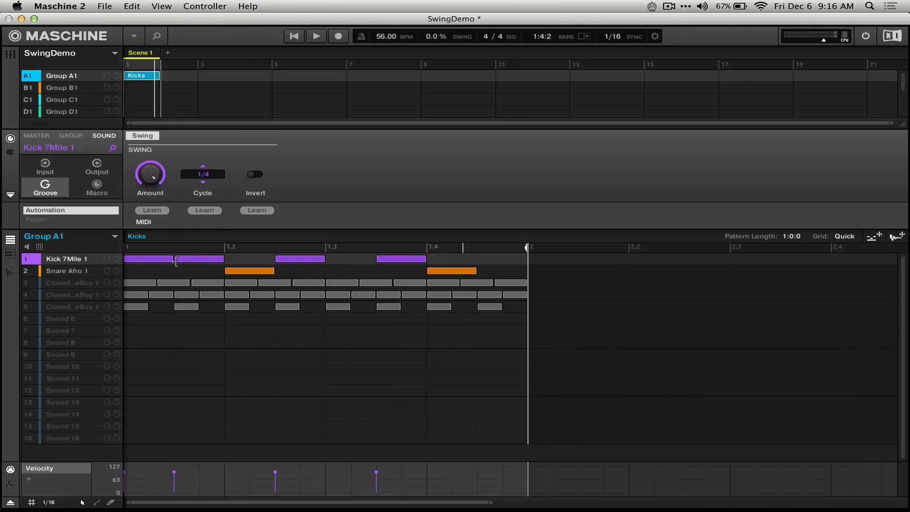
left_click(199, 258)
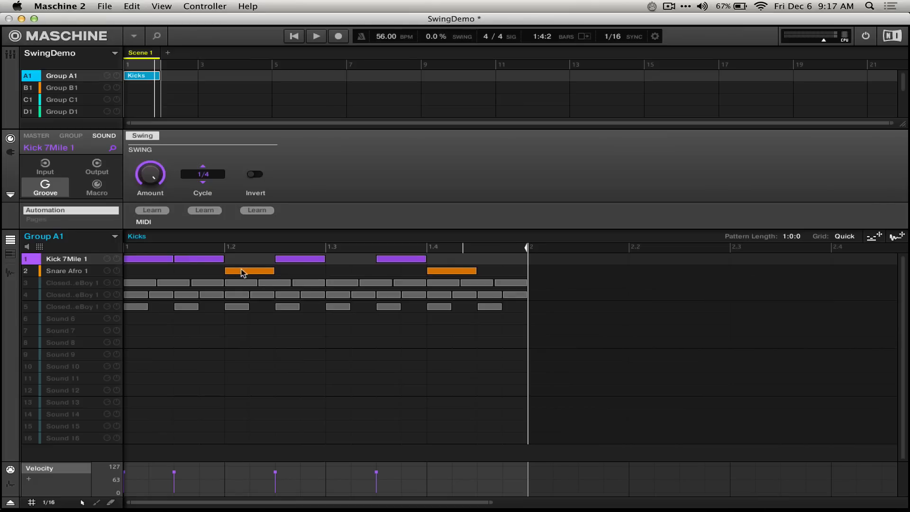
mouse_move(207, 298)
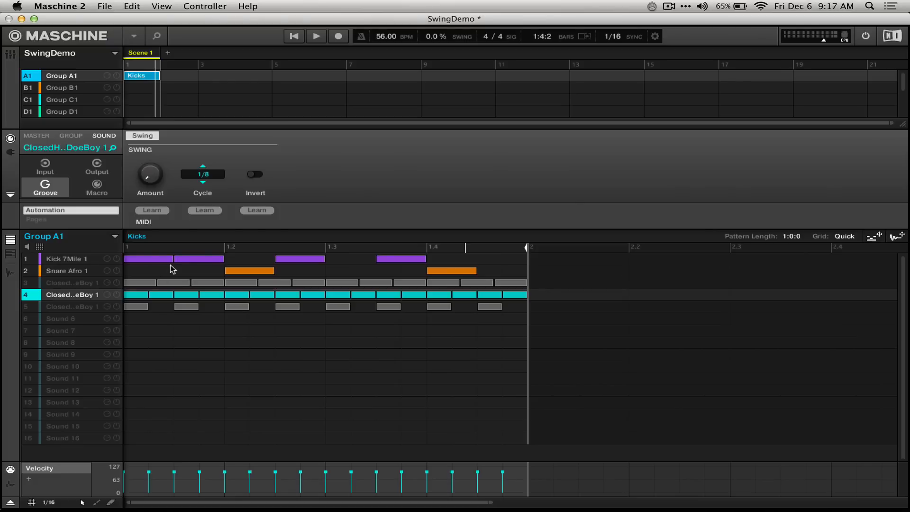
Step: Push the kick's swing to 100%, drop it to 62%, then settle it at 76%
left_click(66, 258)
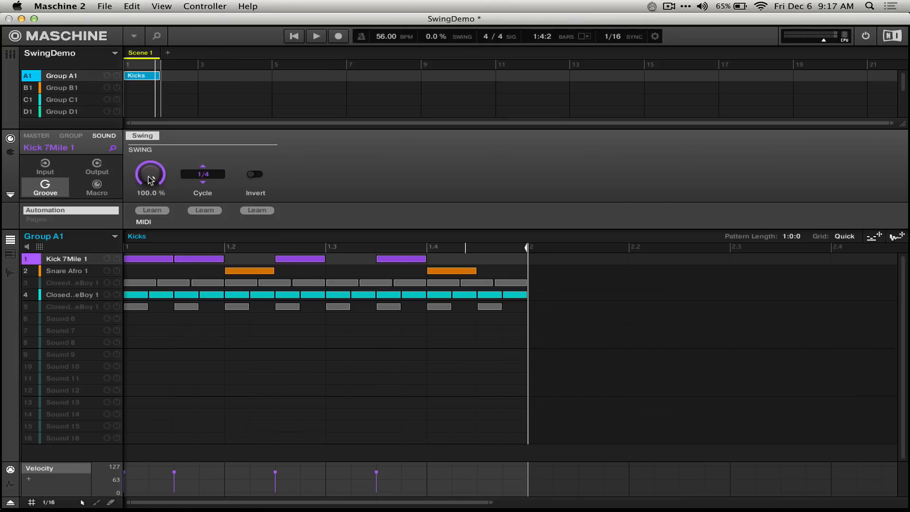
left_click_drag(150, 173, 150, 185)
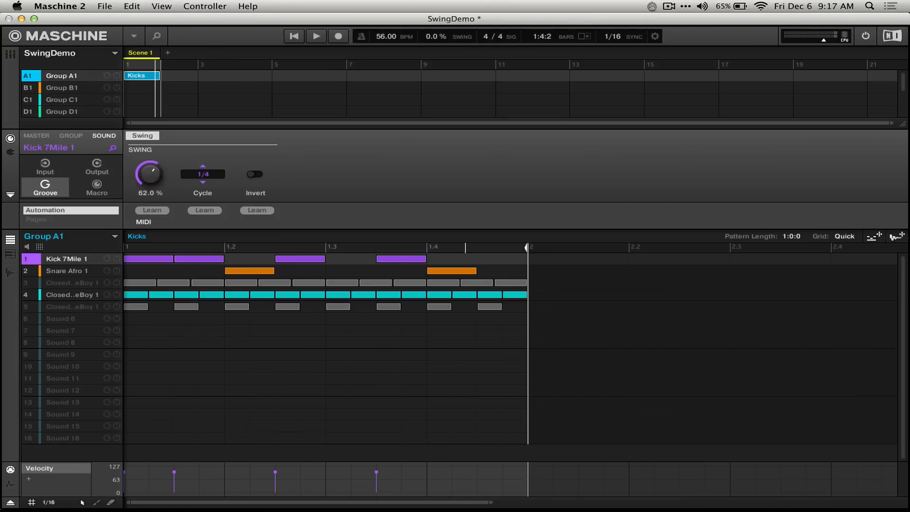
left_click_drag(149, 173, 148, 157)
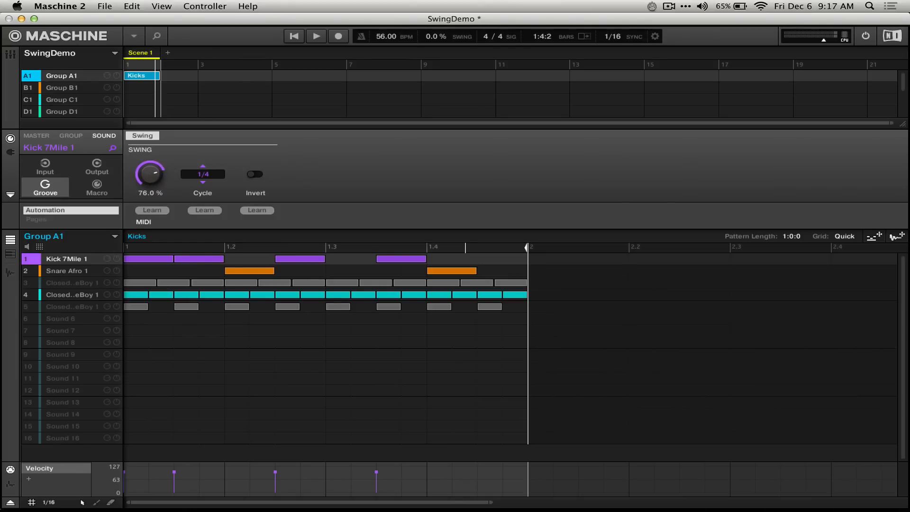
left_click_drag(149, 174, 150, 177)
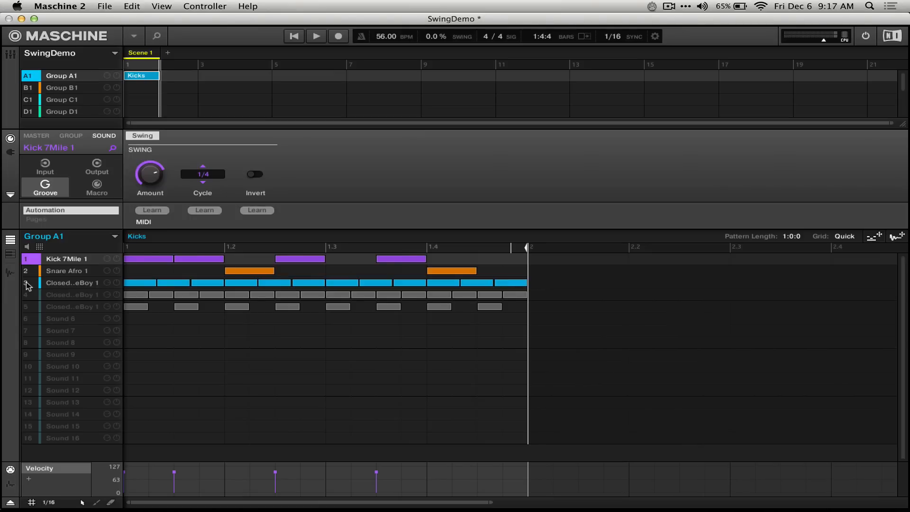
left_click_drag(150, 174, 150, 151)
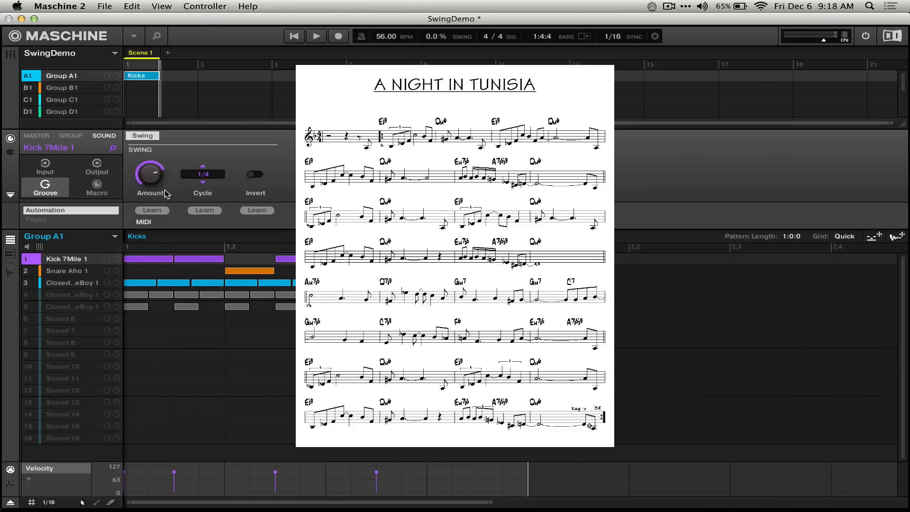
mouse_move(84, 259)
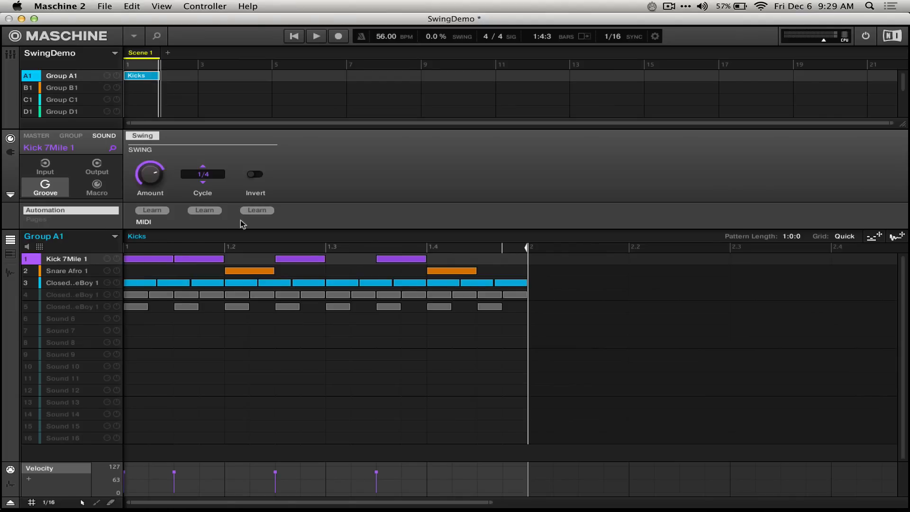
Step: Toggle the kick's swing Invert switch on and off to compare the inverted shuffle
left_click(255, 174)
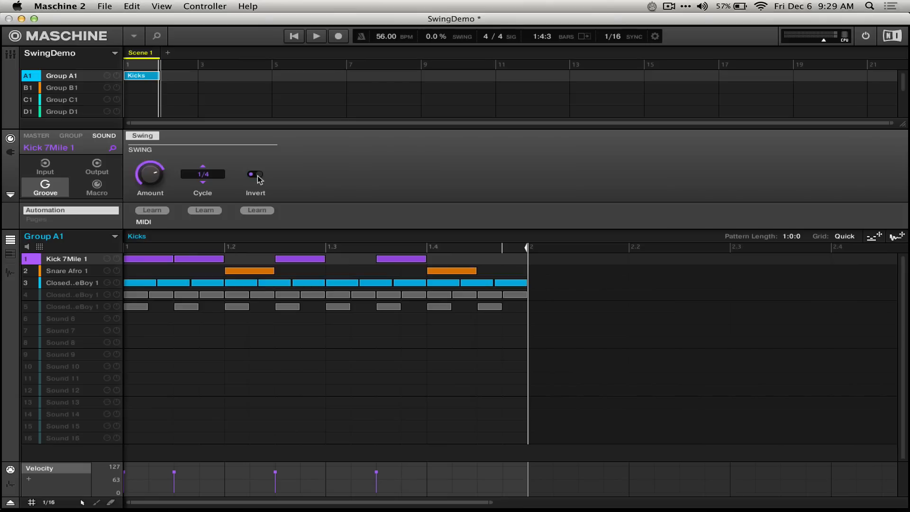
left_click(254, 174)
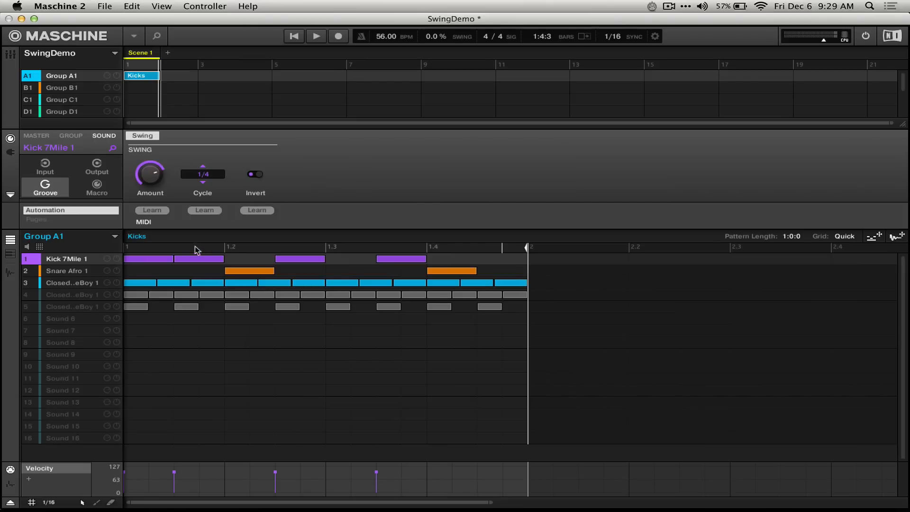
mouse_move(188, 263)
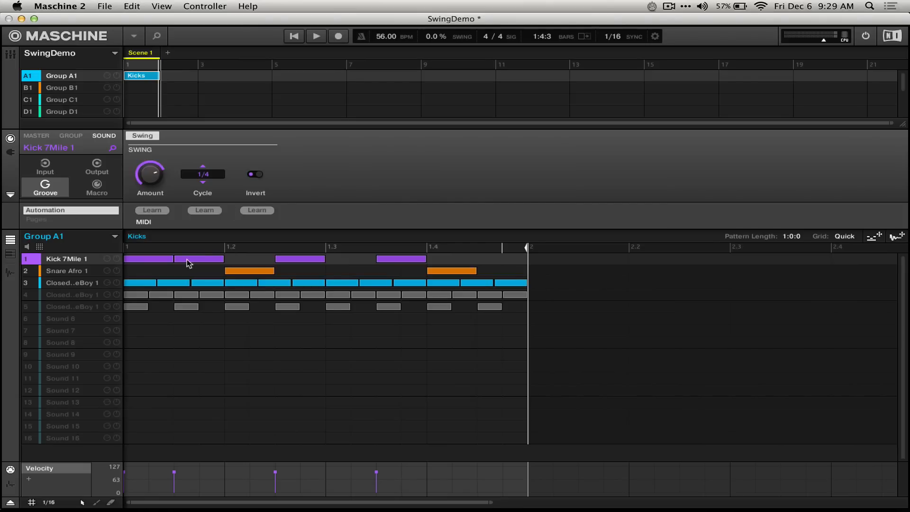
mouse_move(177, 203)
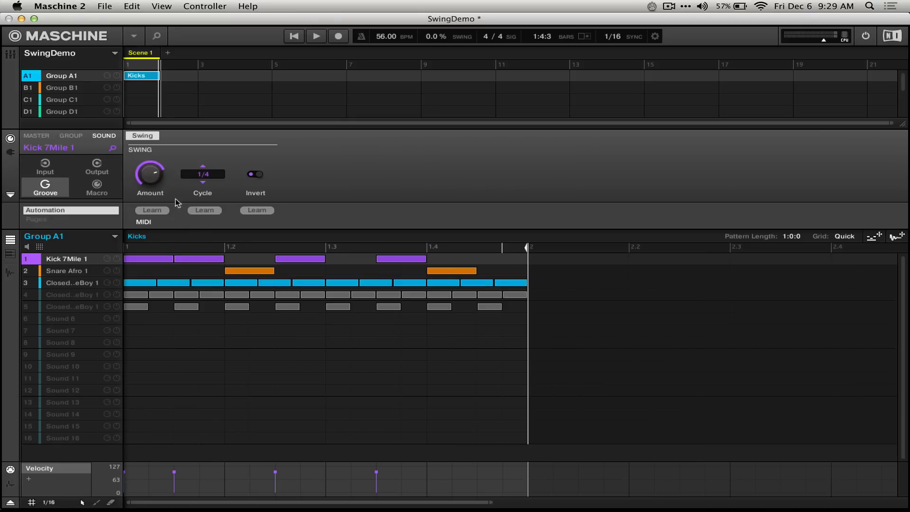
left_click(254, 174)
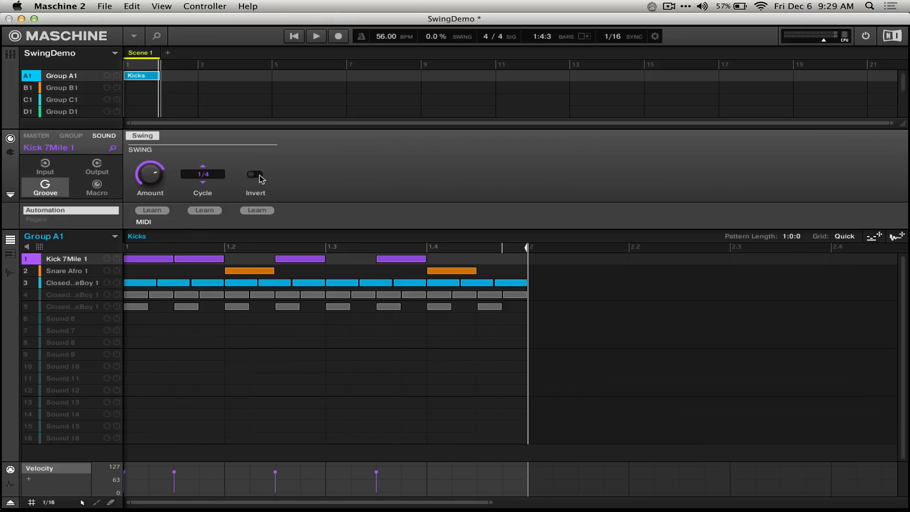
left_click(252, 174)
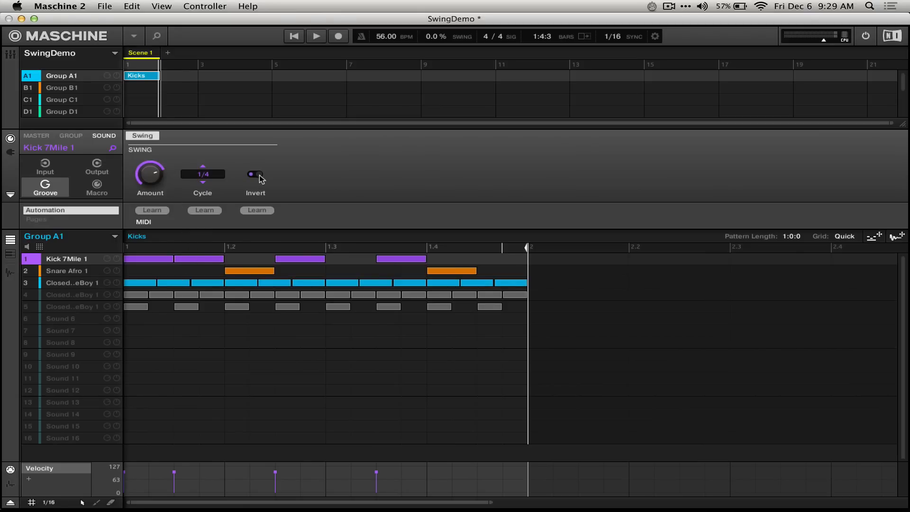
left_click(255, 174)
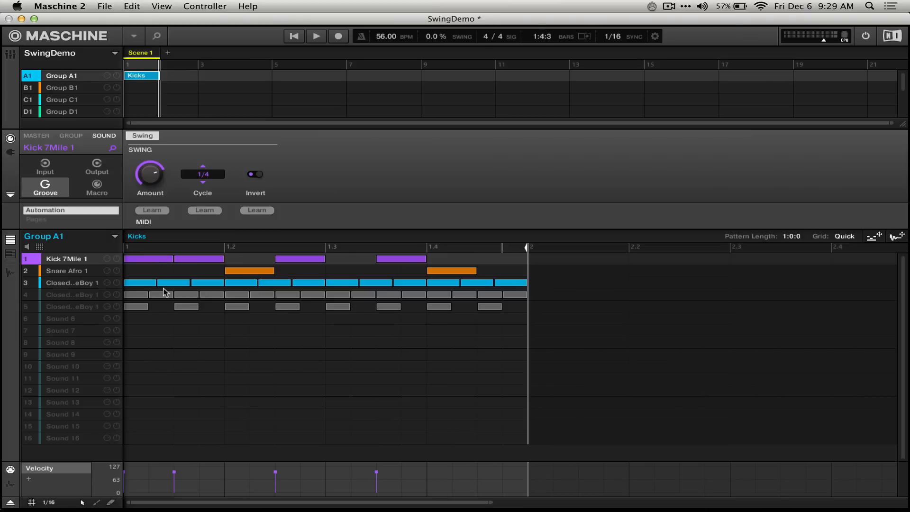
left_click(316, 36)
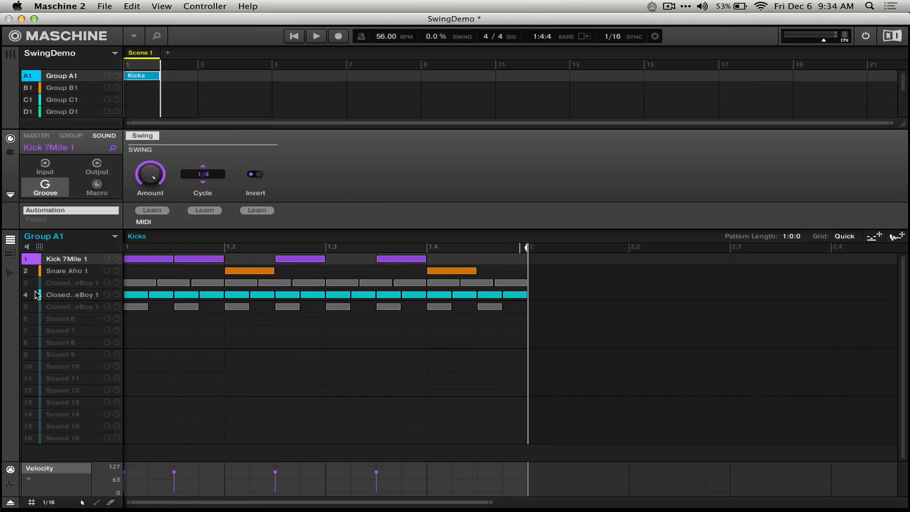
Step: Raise Group A1's swing to 34%, return it to zero, then set it to 14%
left_click(71, 136)
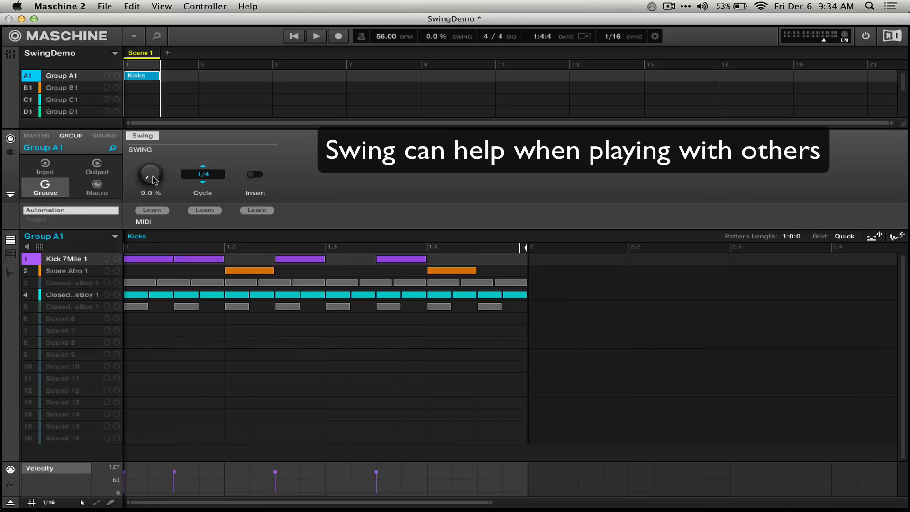
left_click_drag(151, 175, 151, 157)
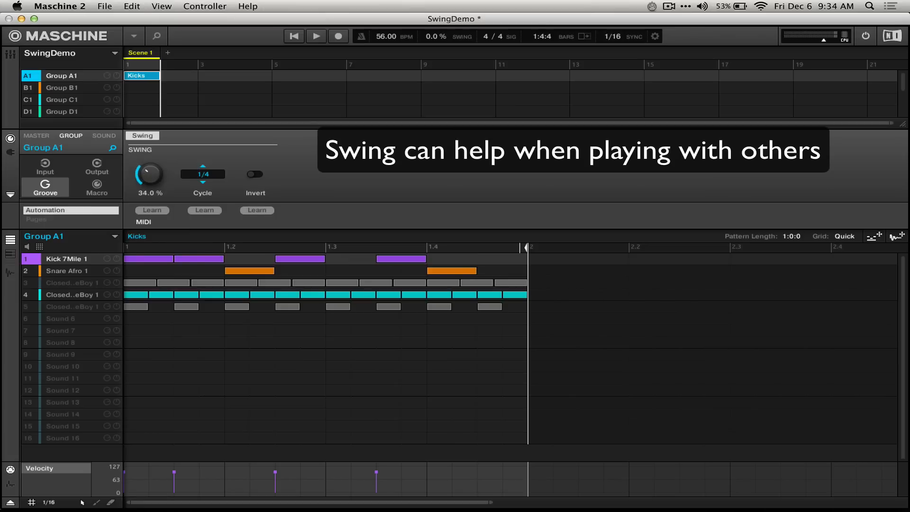
left_click_drag(150, 174, 153, 186)
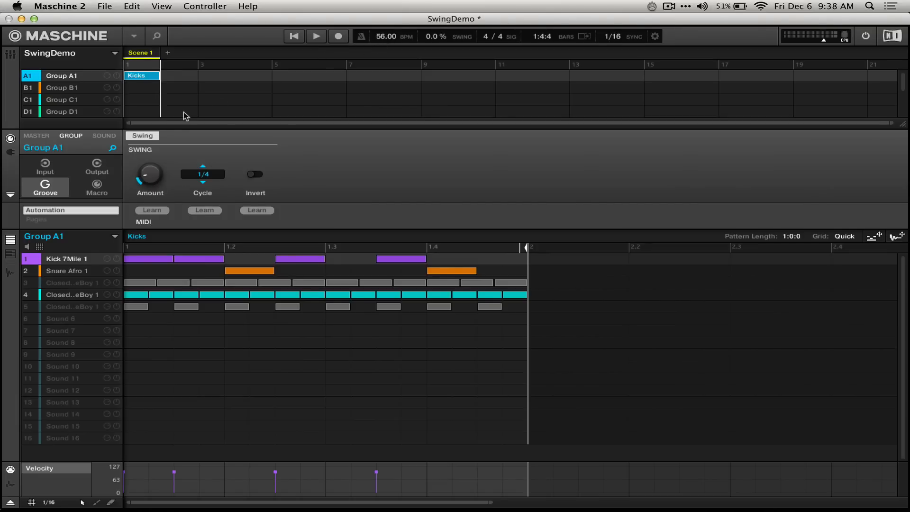
mouse_move(180, 142)
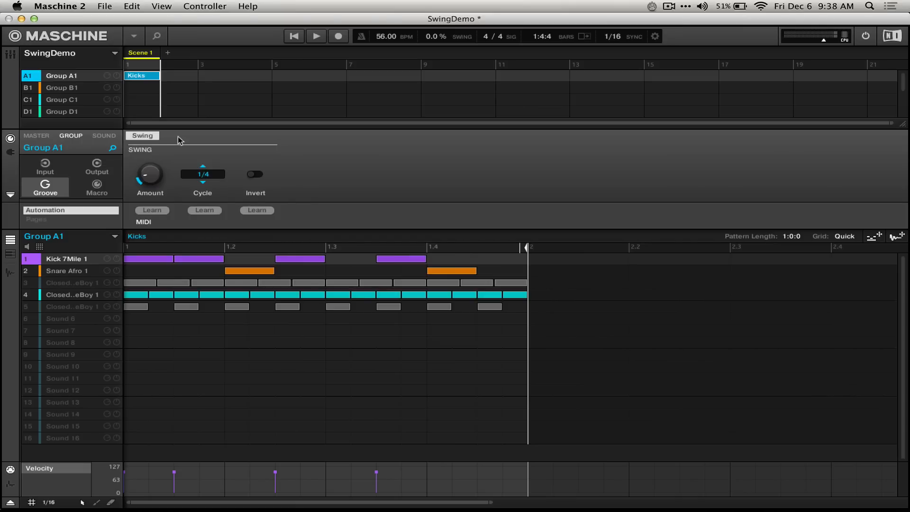
left_click_drag(149, 175, 152, 180)
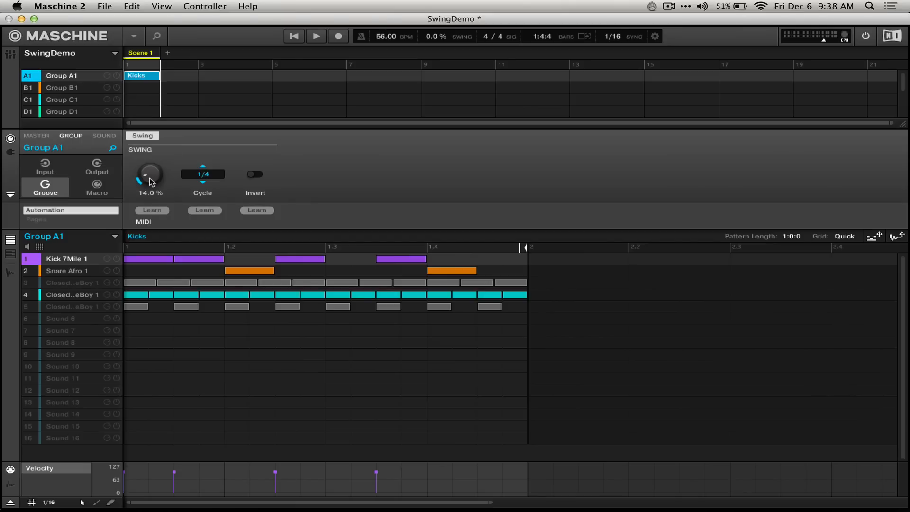